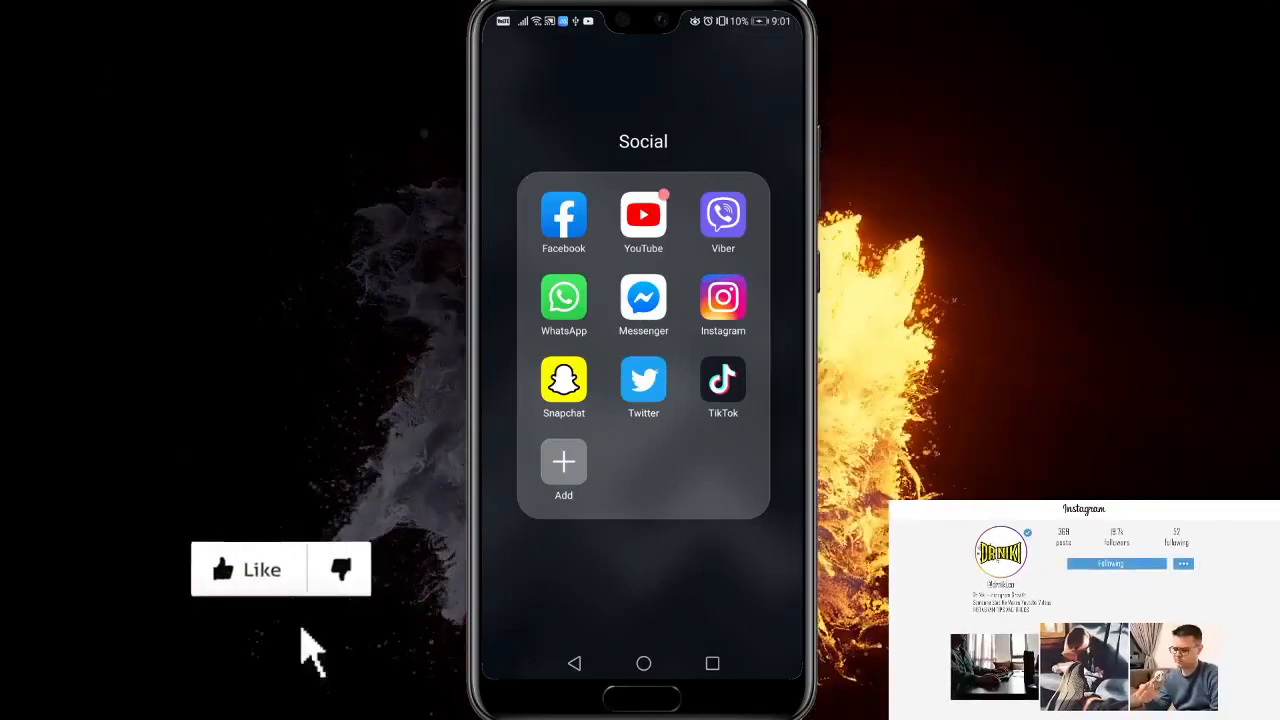
Launch TikTok from the Social folder and reach the sombrero dog clip
{"action": "left_click", "coordinate": [722, 380]}
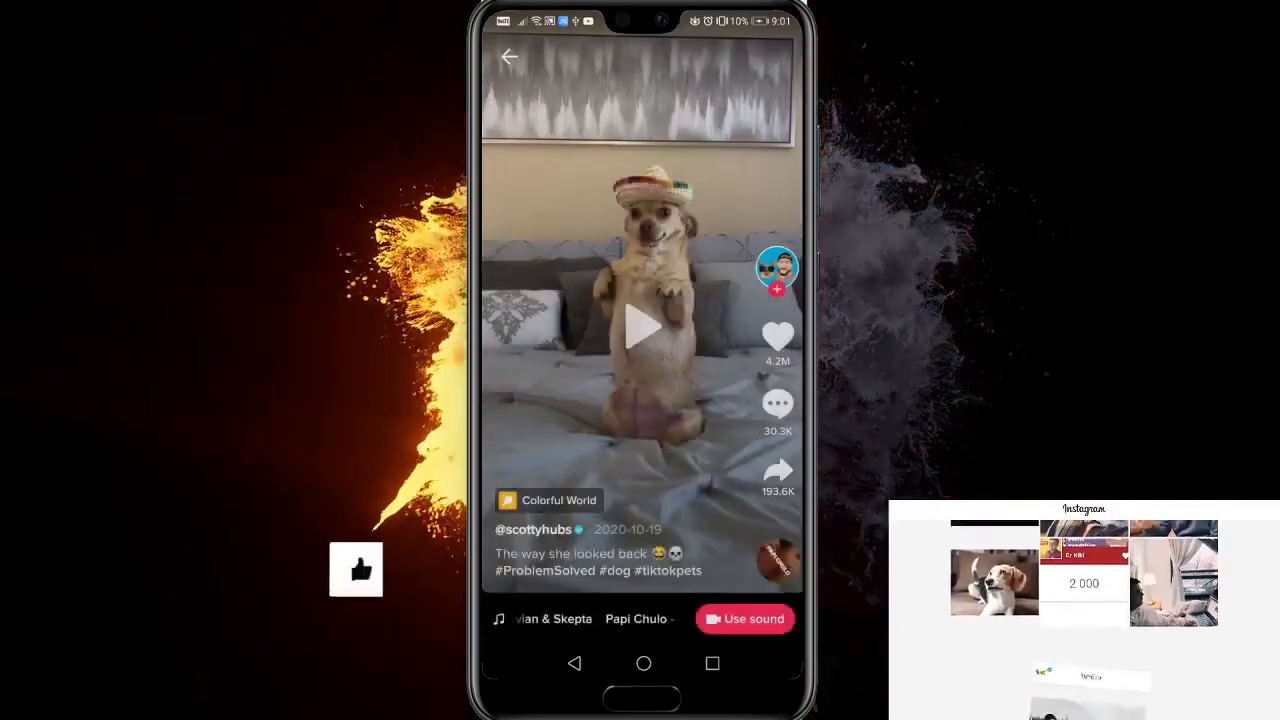
Start a Stitch of the dog clip, keep the 1.8-second excerpt and continue to recording
{"action": "left_click", "coordinate": [744, 618]}
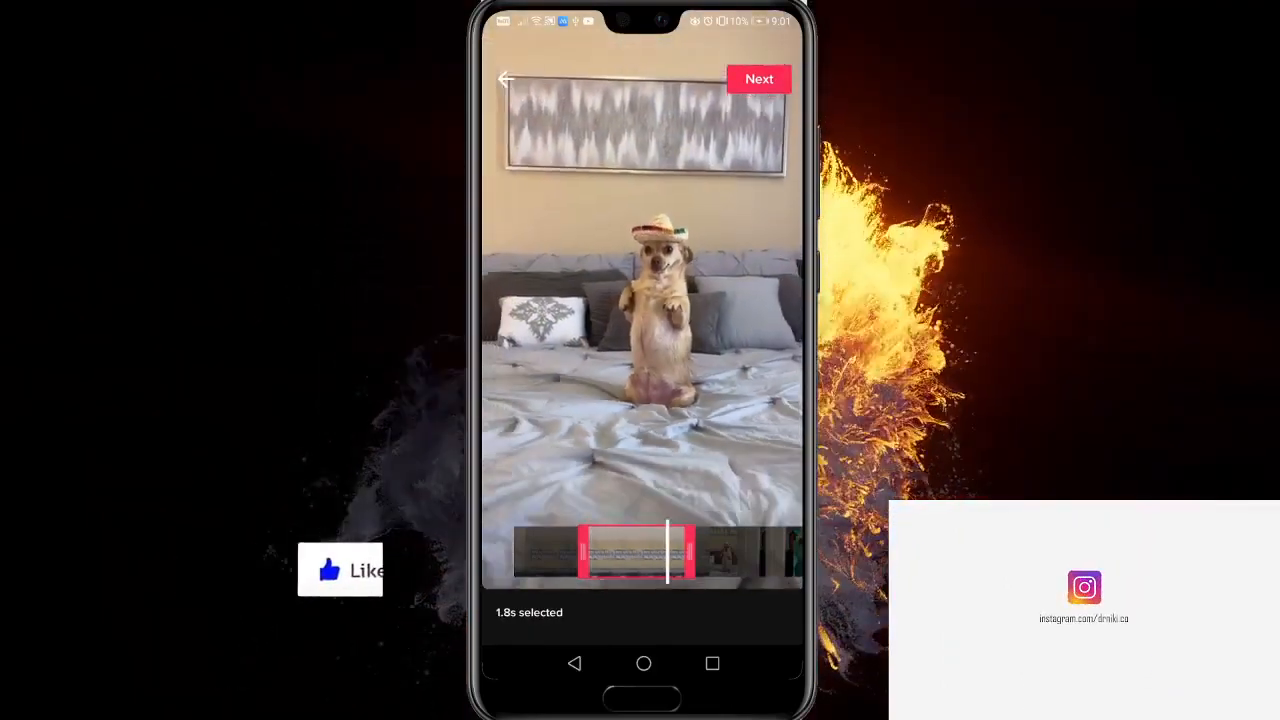
{"action": "left_click", "coordinate": [758, 80]}
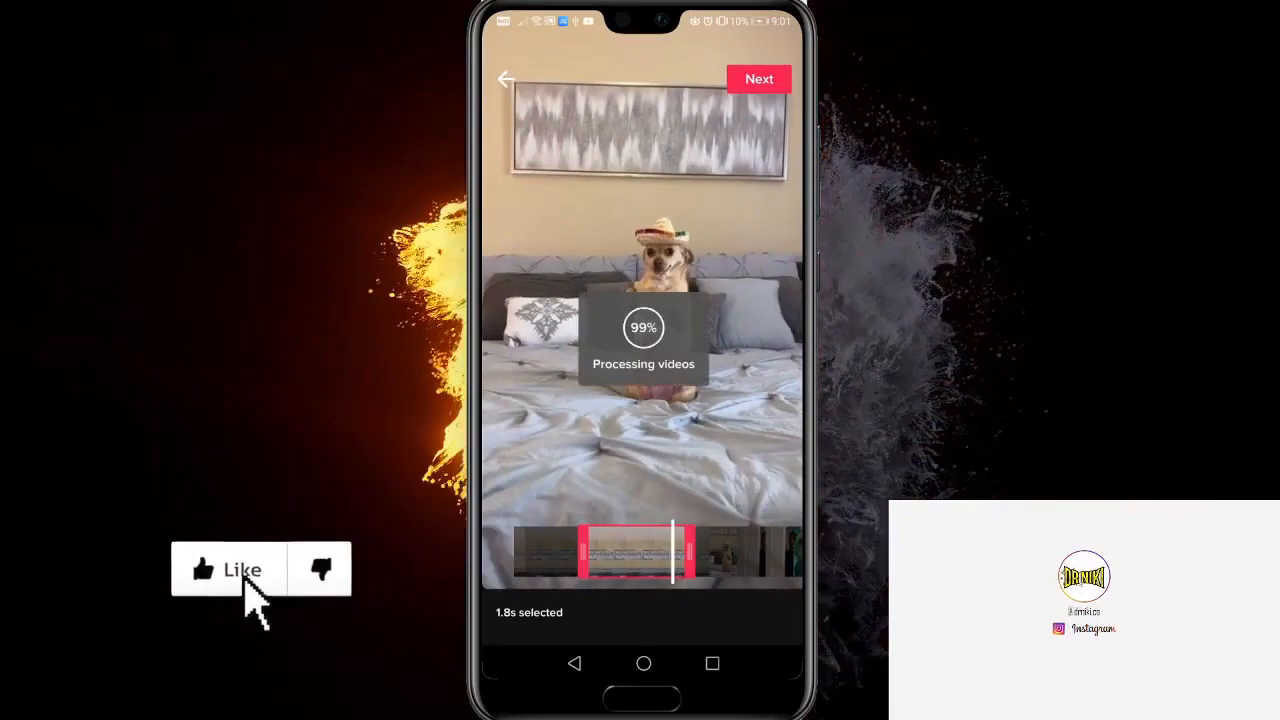
{"action": "left_click", "coordinate": [758, 80]}
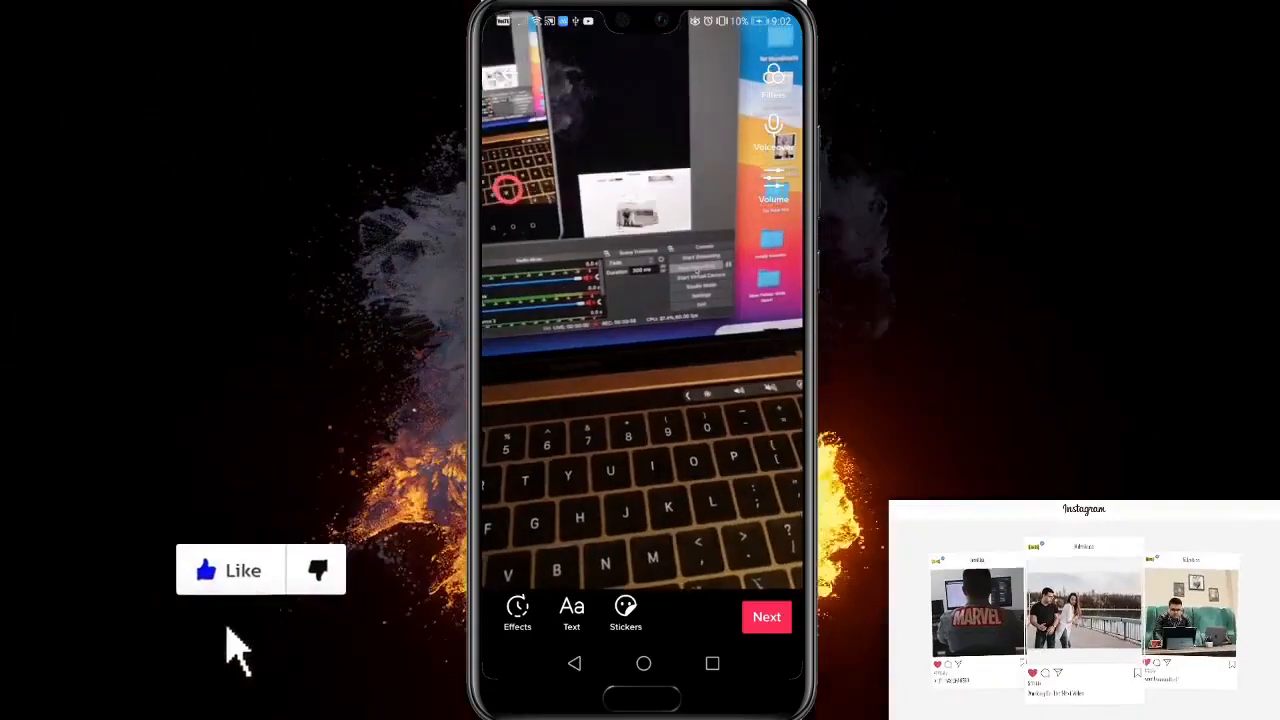
After recording the ending clip, move on to the Post screen captioned as a stitch with scottyhubs
{"action": "left_click", "coordinate": [766, 616]}
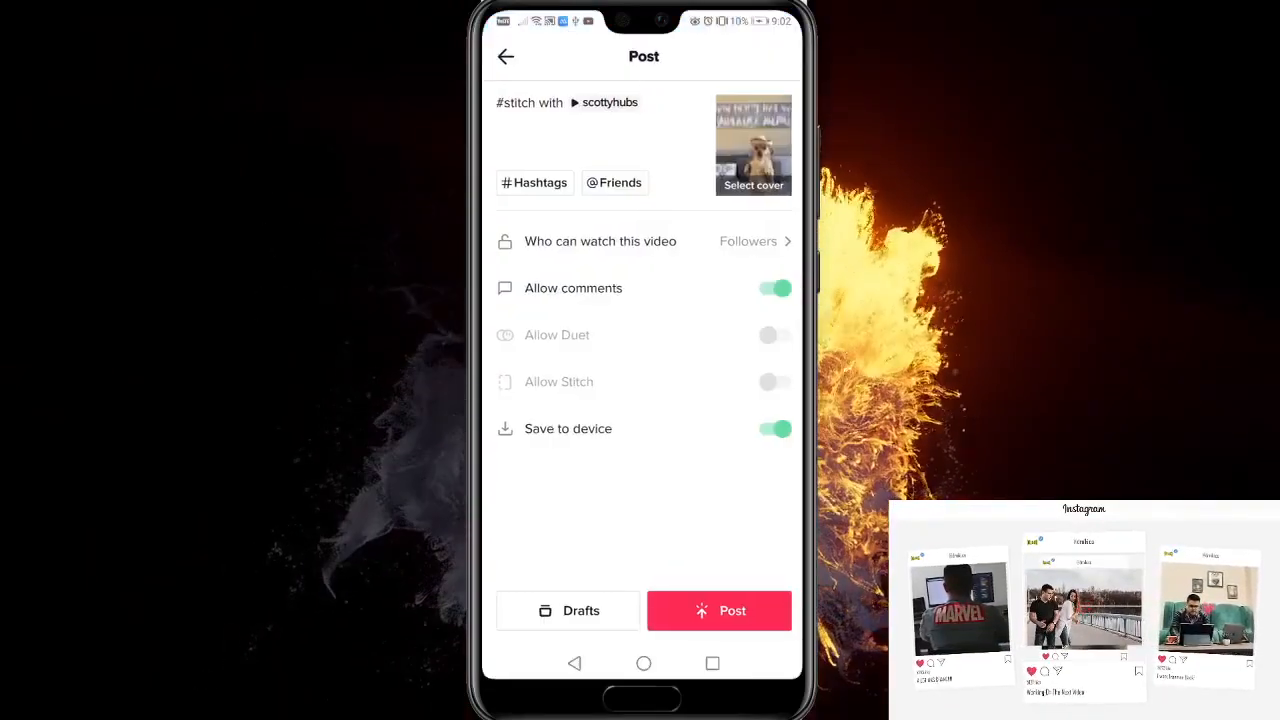